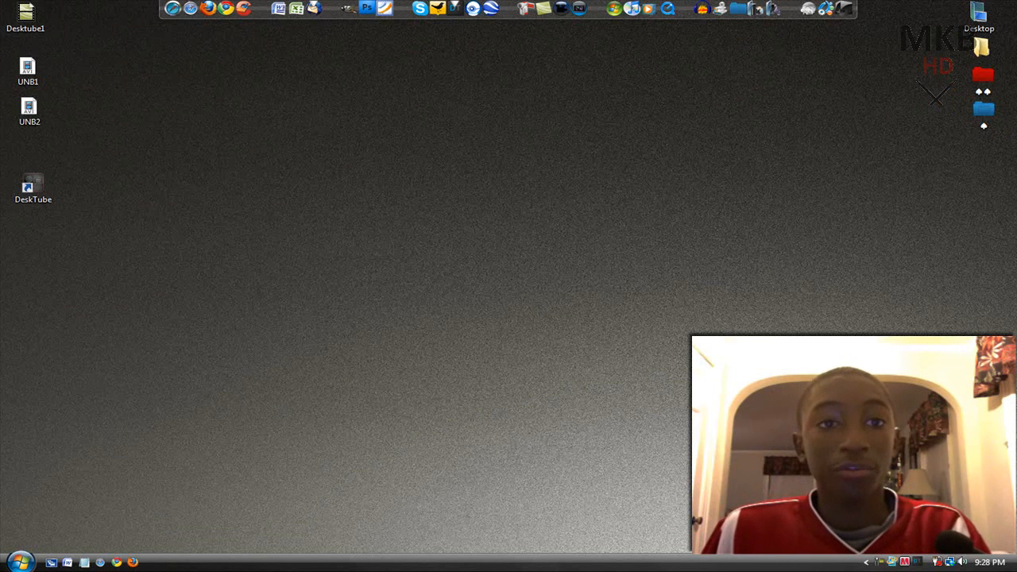
mouse_move(356, 361)
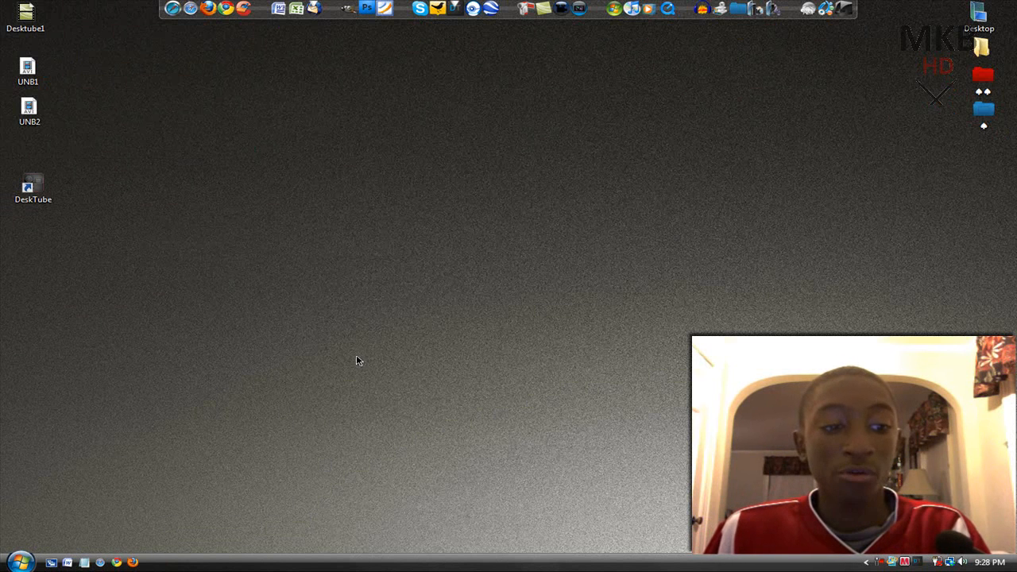
Step: Launch DeskTube from its desktop icon and dismiss the Update Available notice to reach Home
left_click(34, 188)
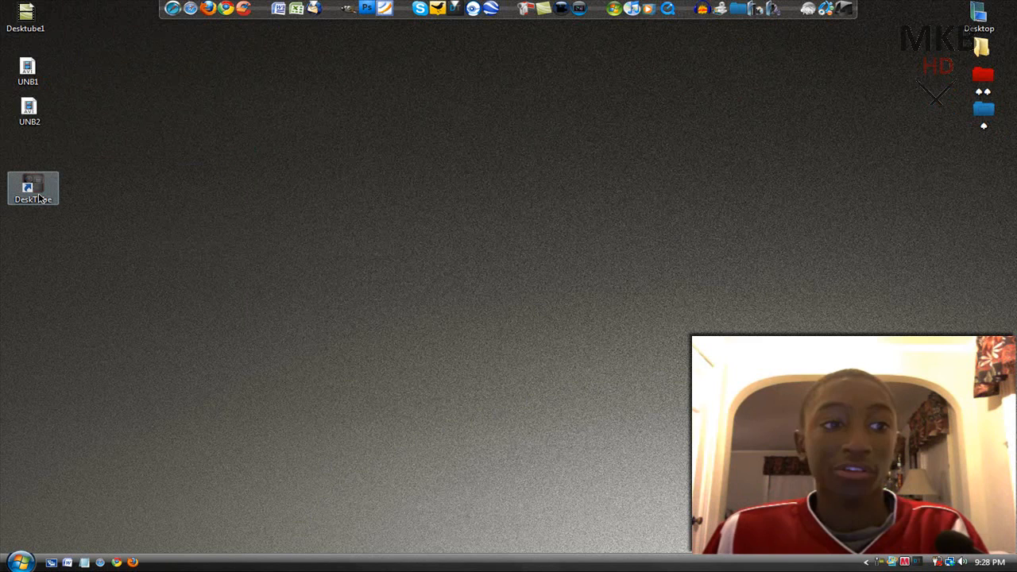
mouse_move(51, 188)
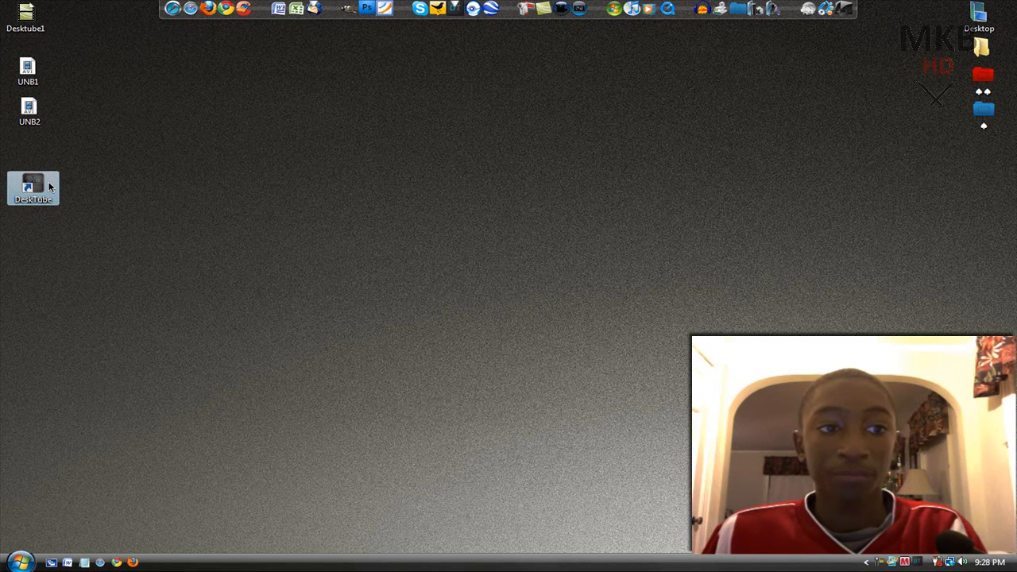
double_click(33, 188)
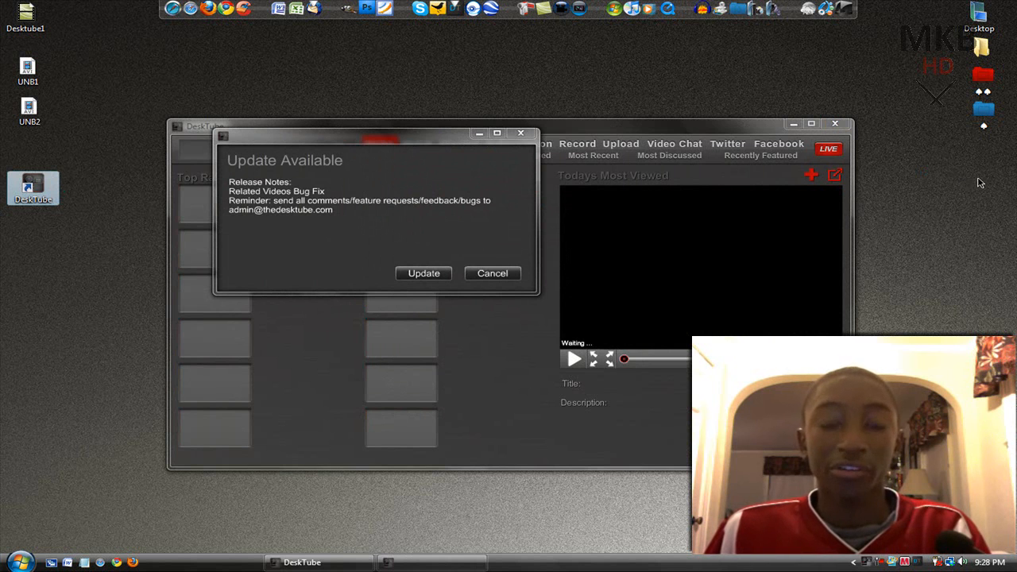
mouse_move(423, 184)
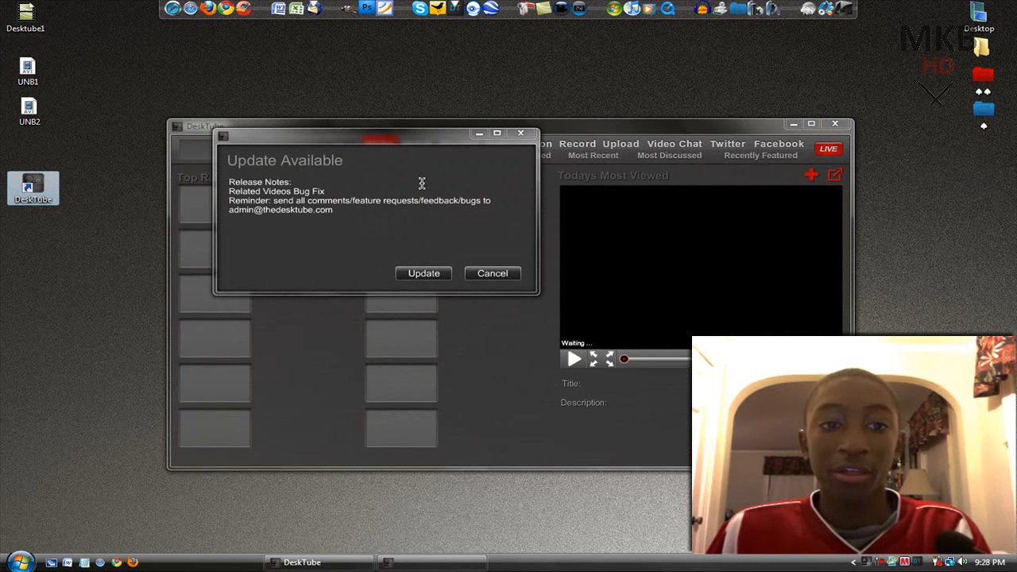
left_click(493, 273)
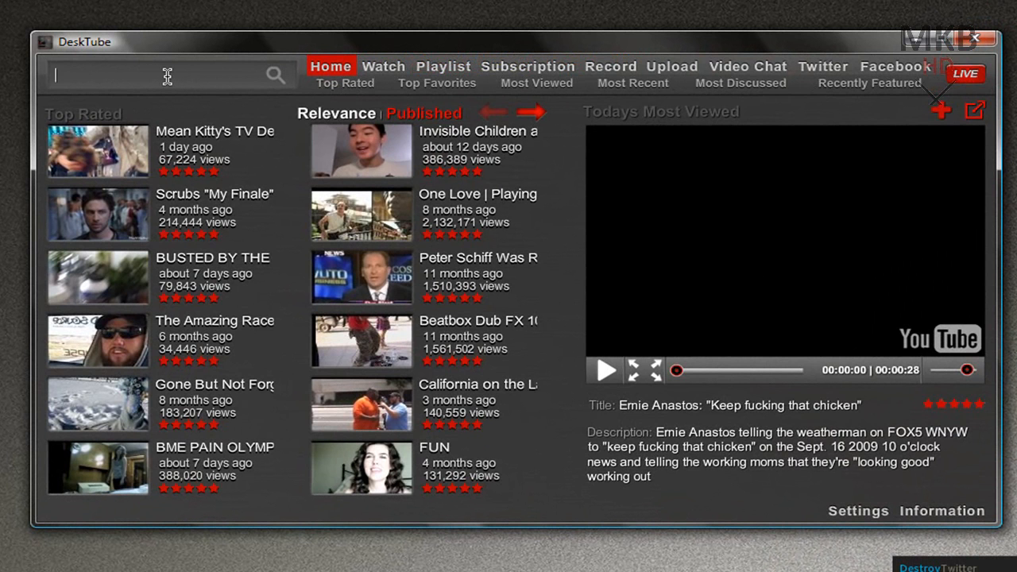
mouse_move(813, 203)
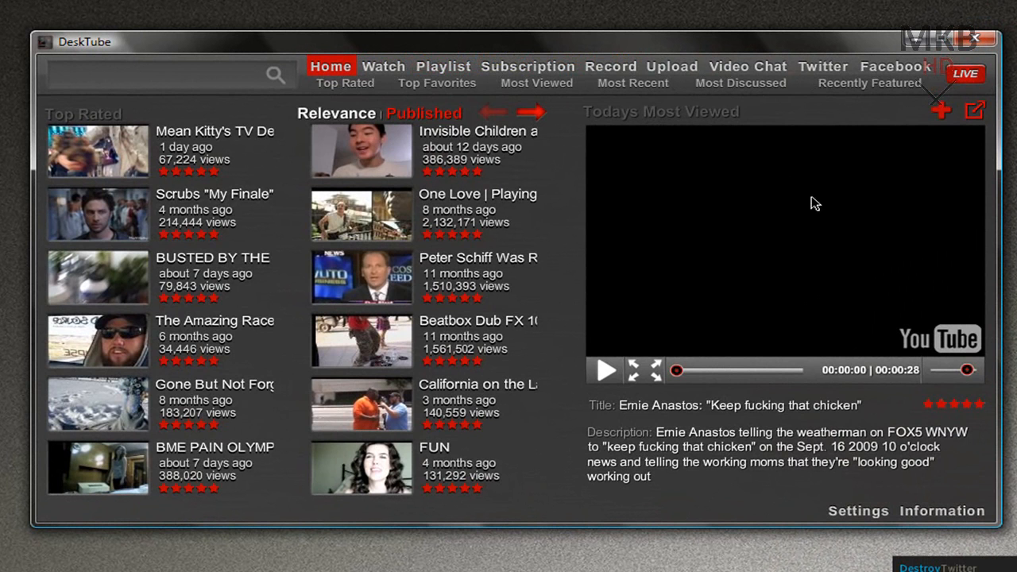
left_click(159, 75)
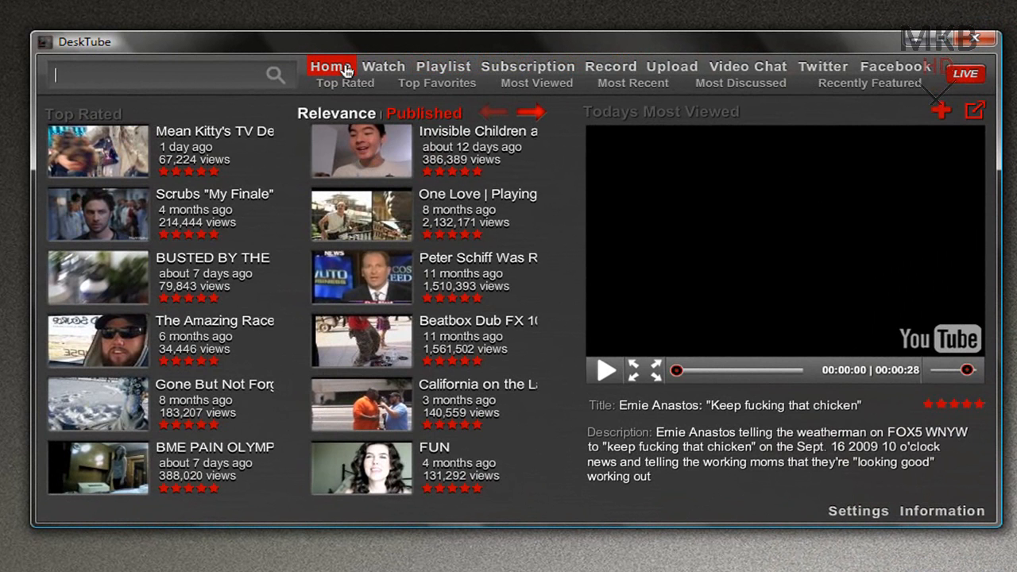
Step: Go to Watch and sign in to YouTube with the username 'mkbhd0'
left_click(385, 66)
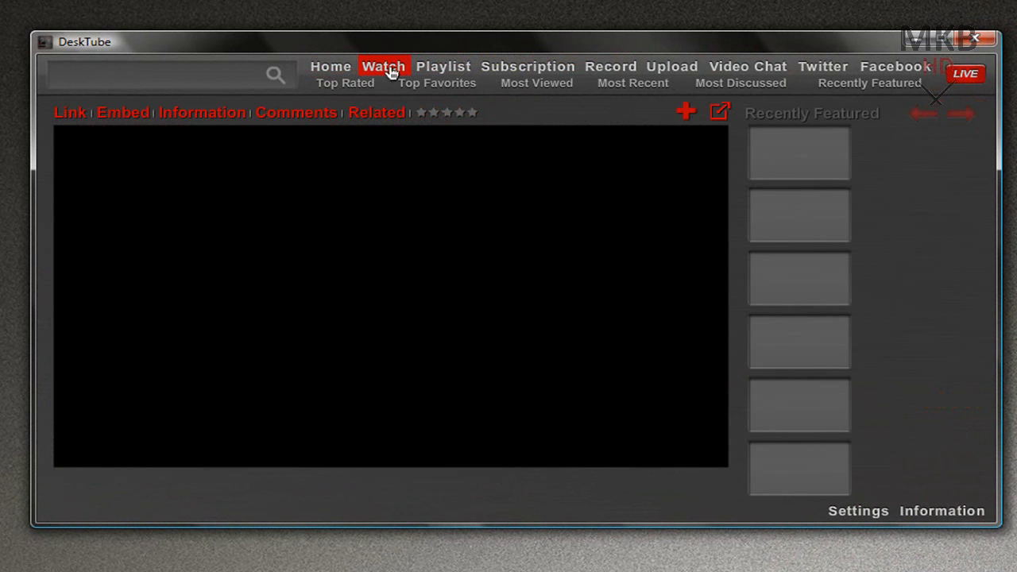
left_click(442, 67)
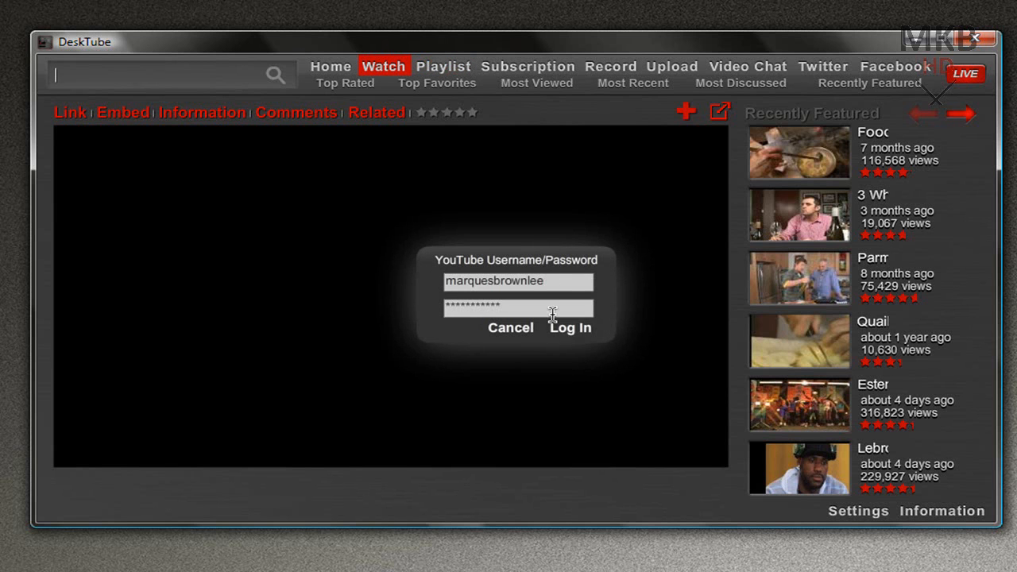
double_click(516, 280)
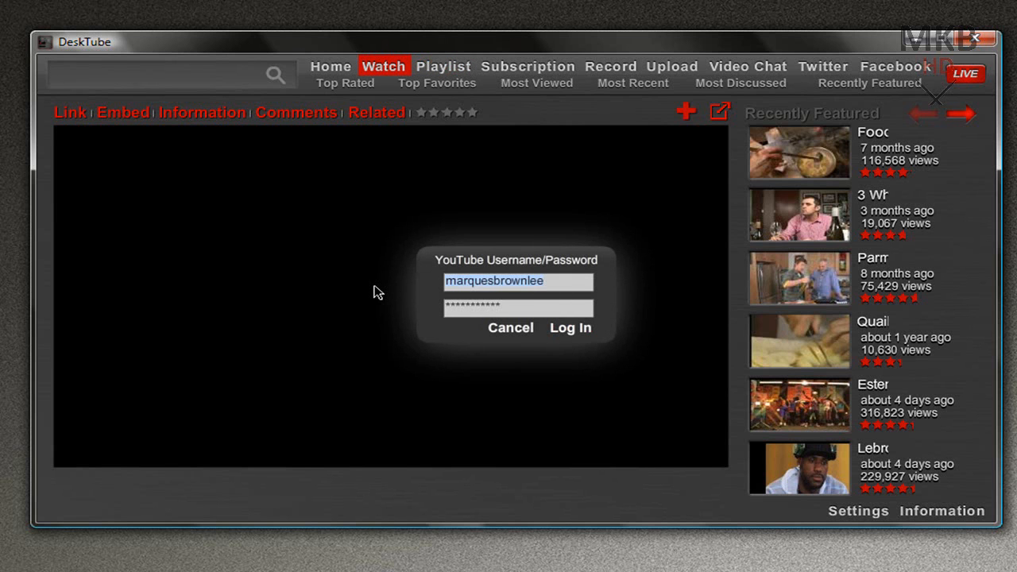
type("mkbhd0")
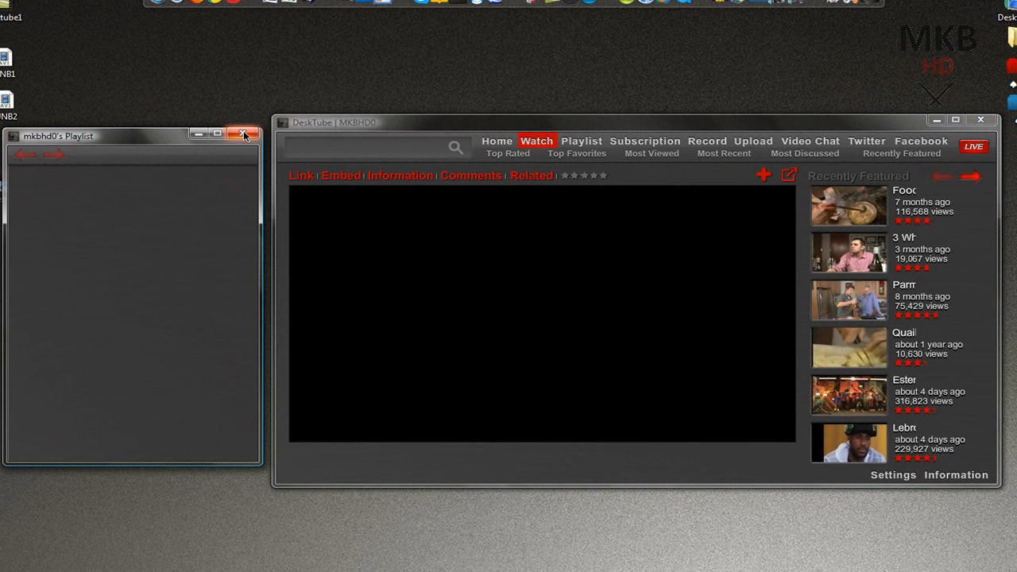
mouse_move(242, 135)
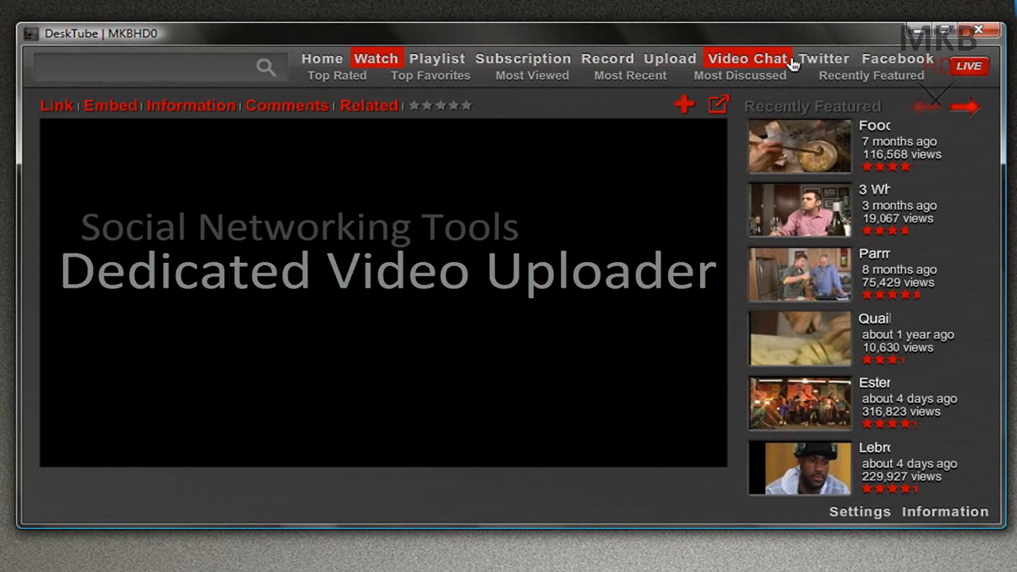
Step: View the Twitter and Facebook sharing panels, then close them to return Home
left_click(824, 57)
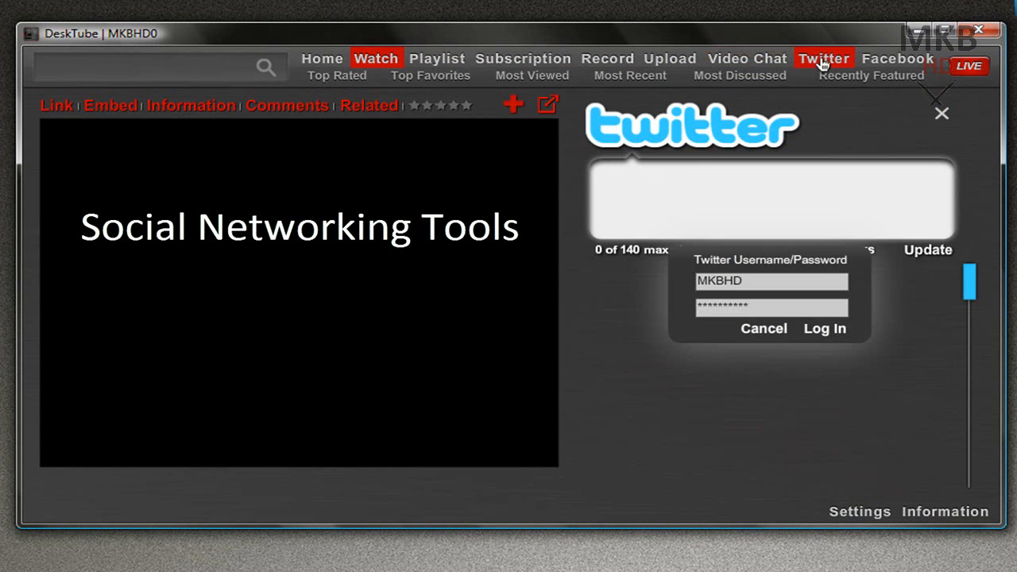
left_click(896, 57)
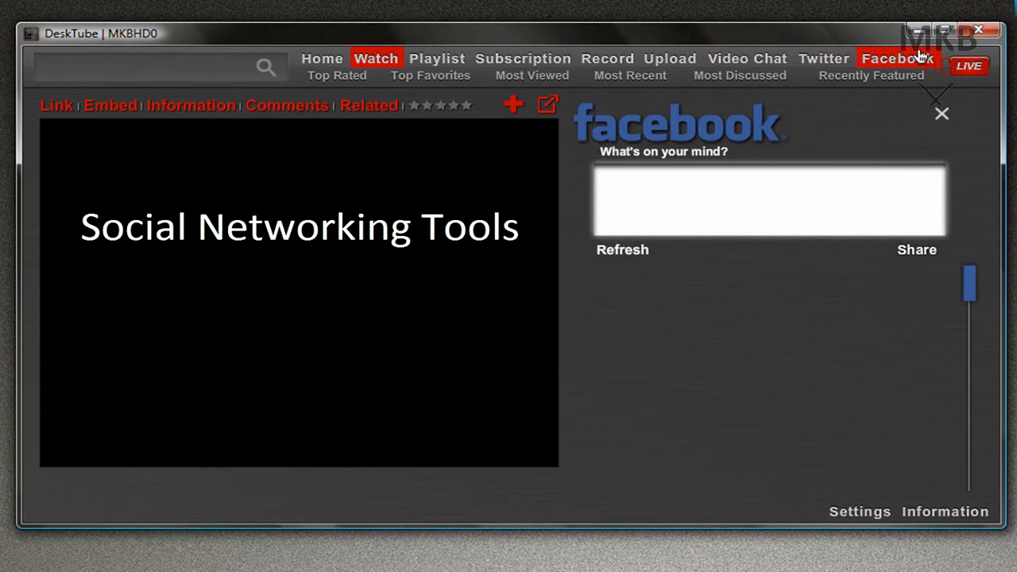
left_click(321, 50)
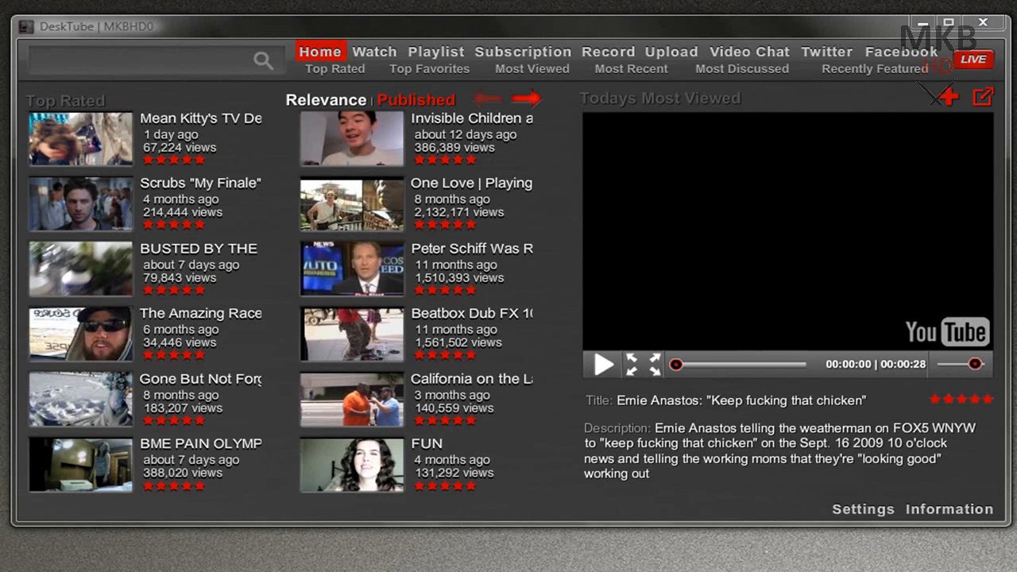
mouse_move(607, 54)
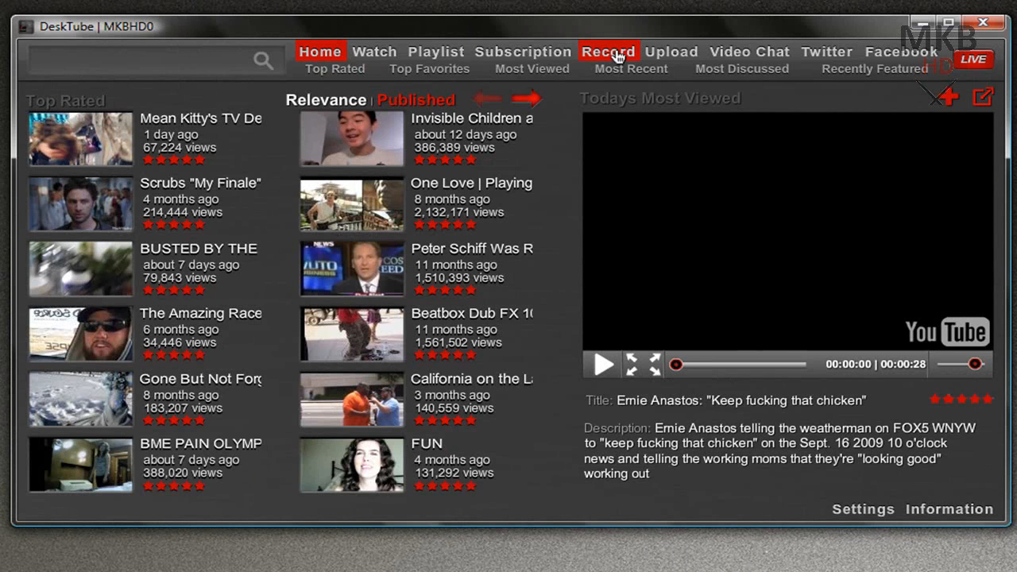
Step: Bring up the Quick Capture recorder window and move it aside on the desktop
left_click(607, 51)
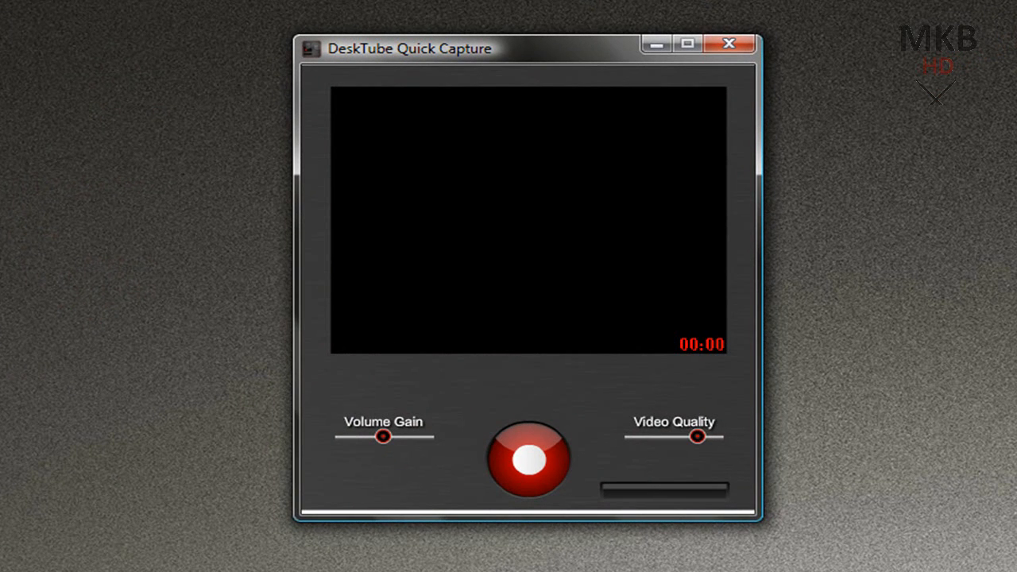
mouse_move(528, 166)
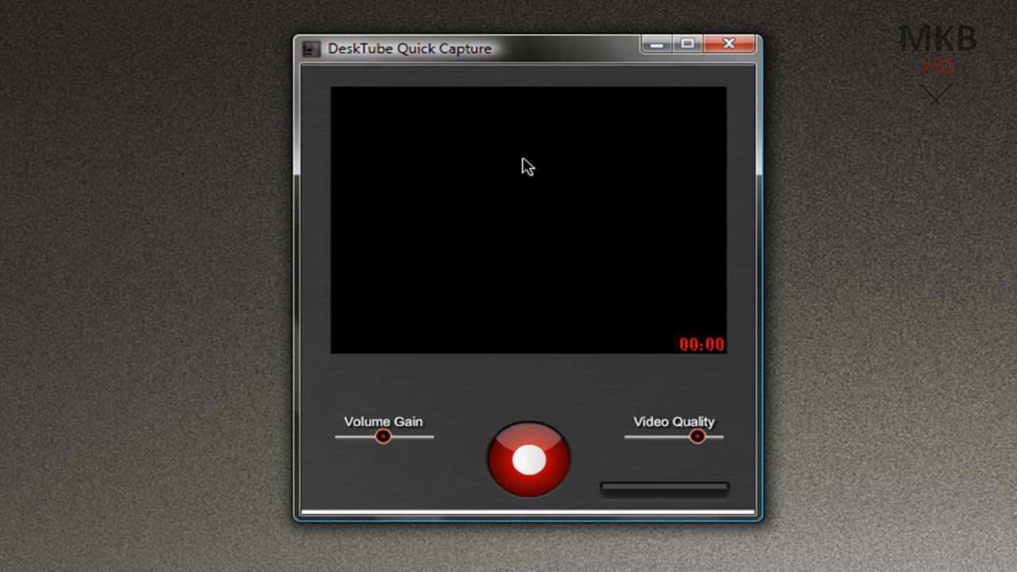
left_click_drag(528, 48, 509, 9)
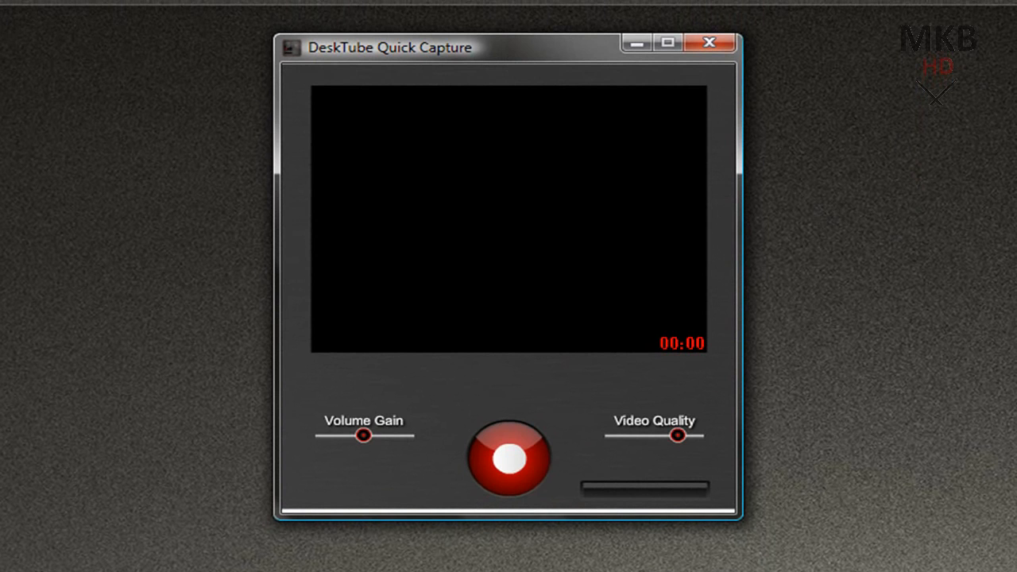
mouse_move(588, 473)
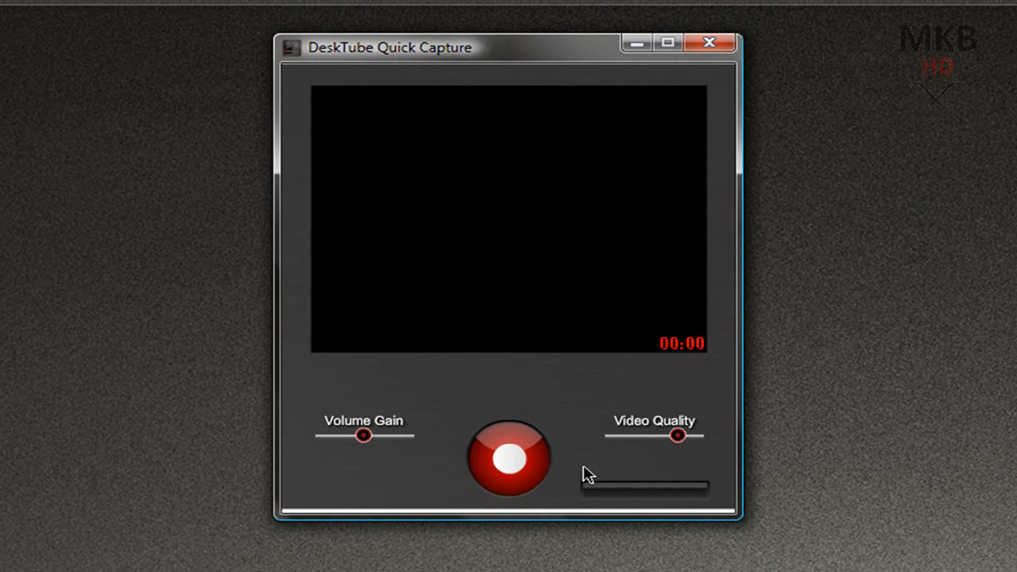
mouse_move(364, 435)
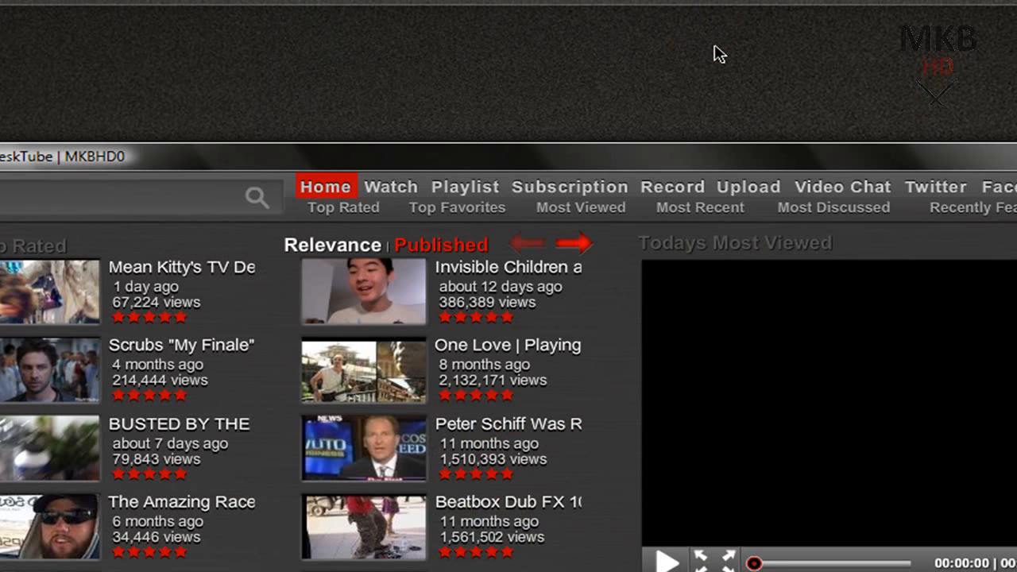
Step: Switch to the Watch page to play the JumbaFund video with its related list
left_click(391, 186)
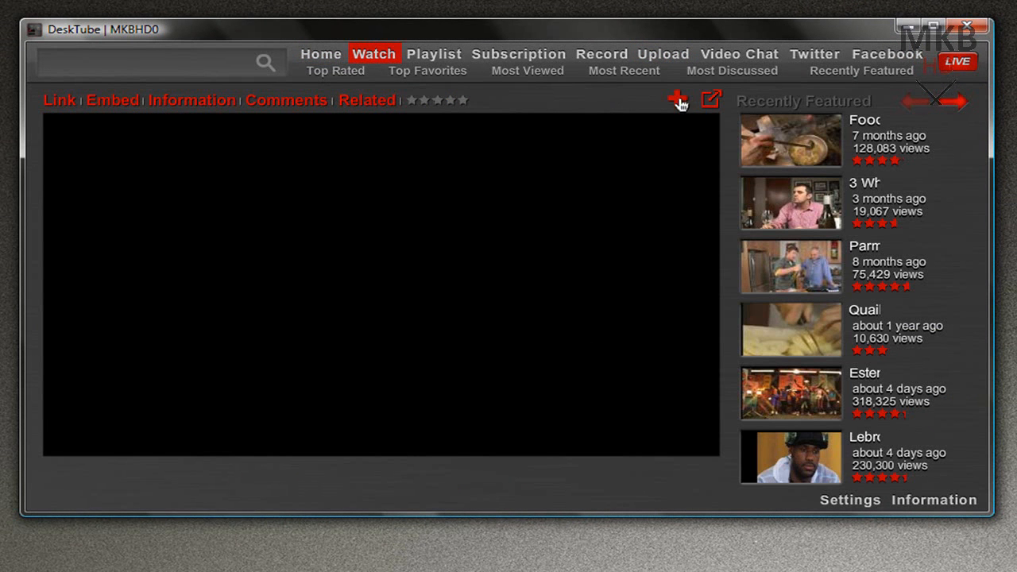
mouse_move(572, 108)
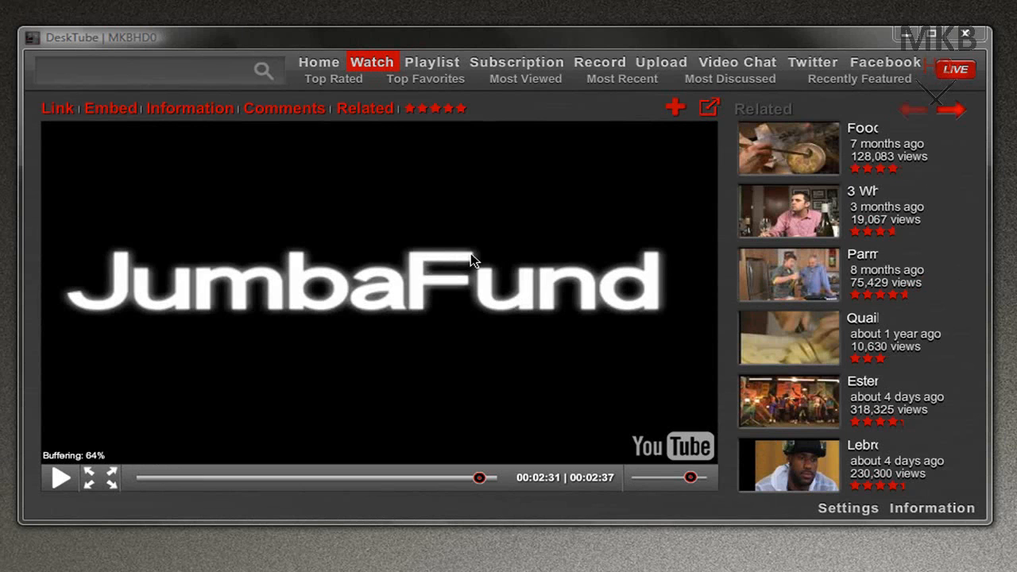
mouse_move(505, 110)
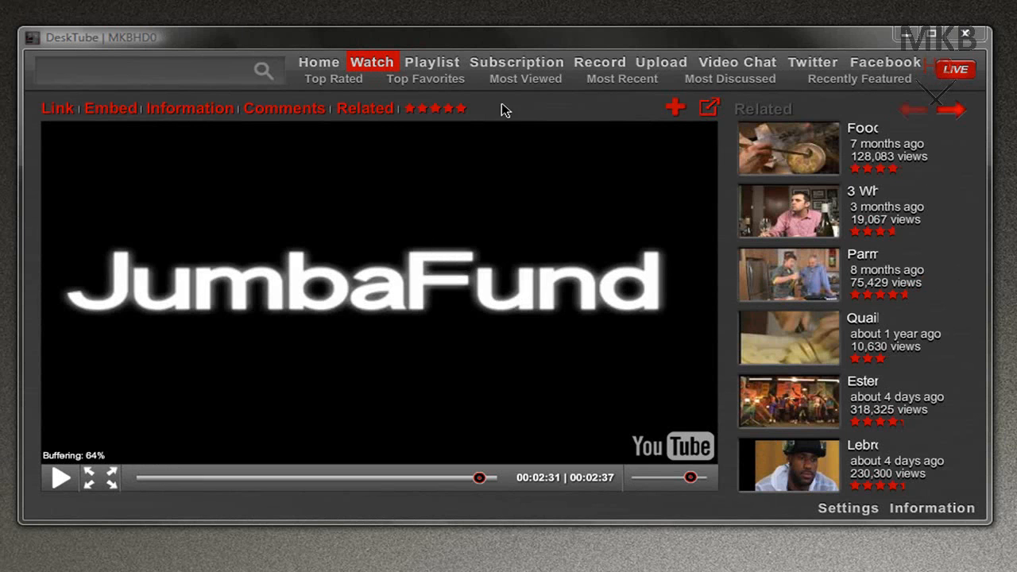
mouse_move(682, 113)
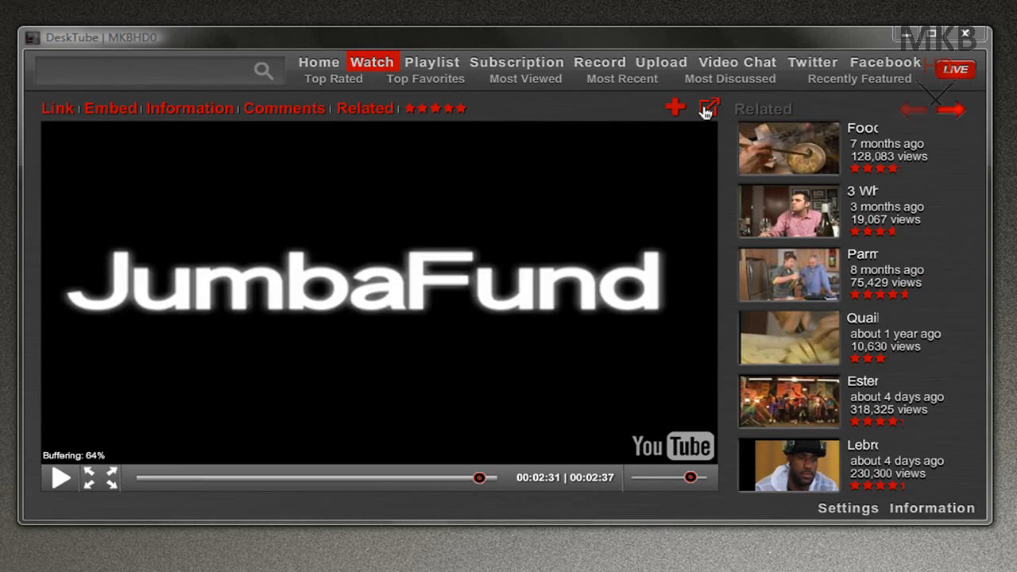
Step: Pop the playing video out into the Popout Player, then close it
left_click(707, 109)
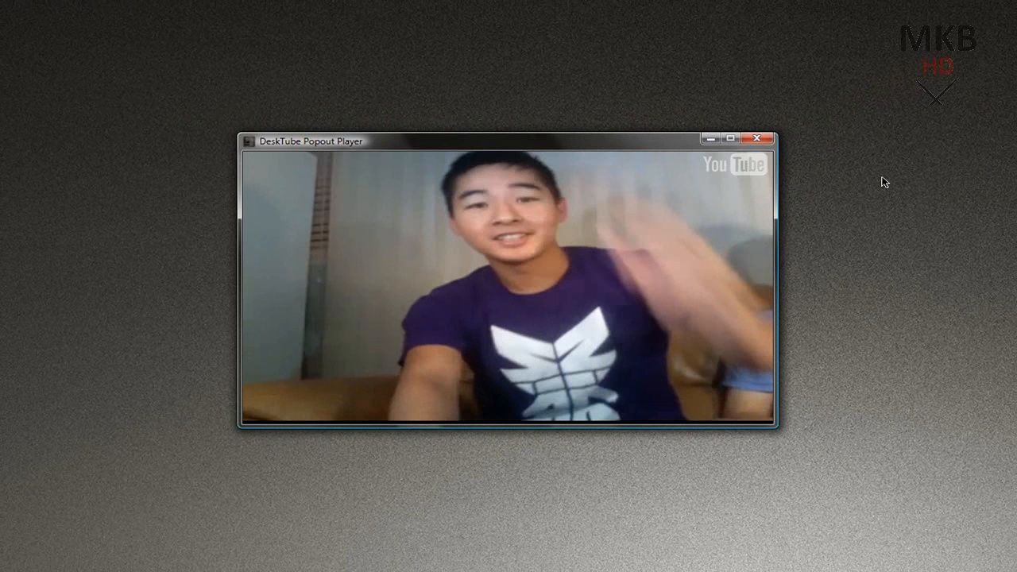
mouse_move(957, 235)
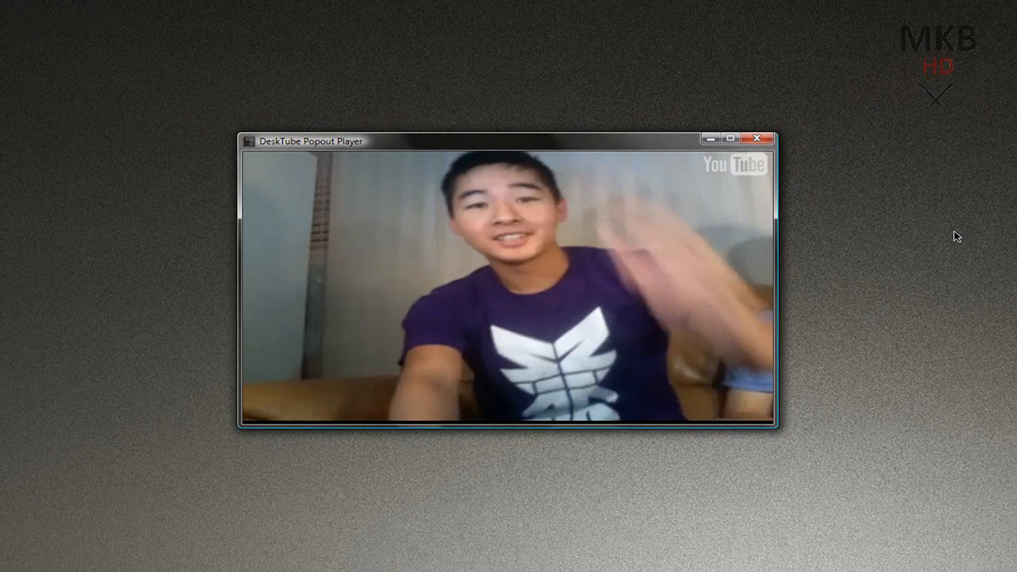
mouse_move(934, 205)
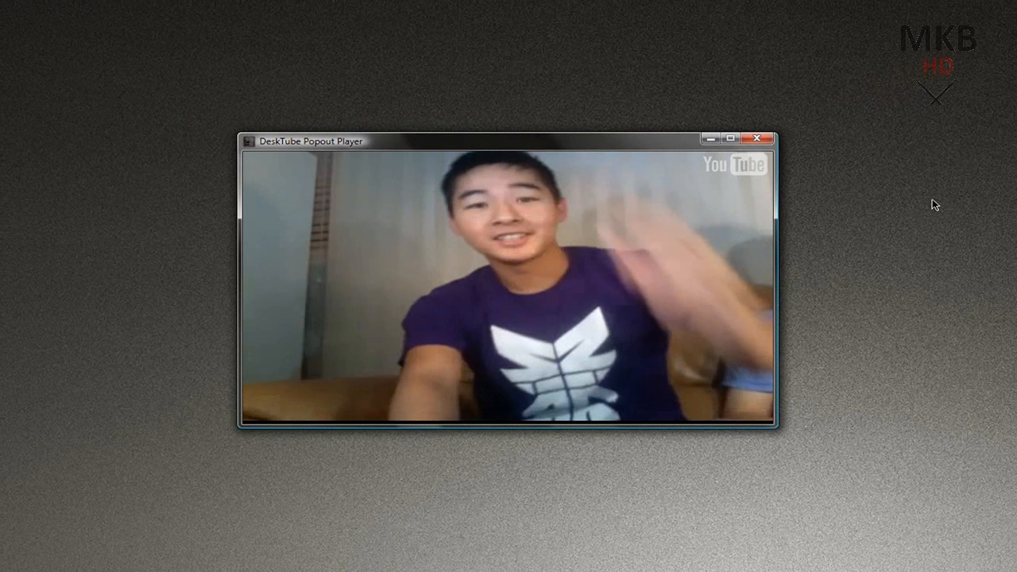
left_click(757, 140)
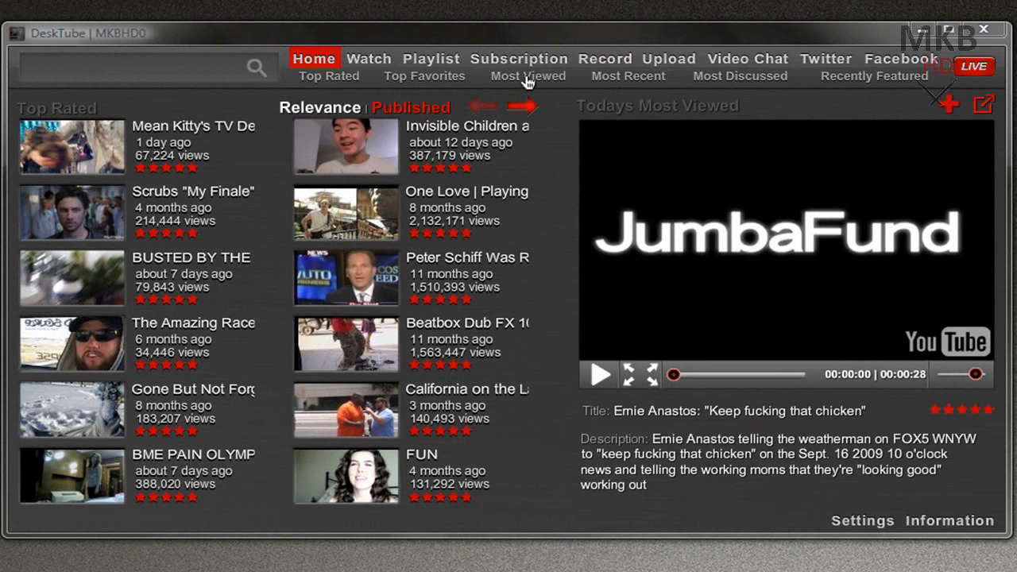
Step: Change the Home left column to Most Viewed, then to Recently Featured
left_click(528, 76)
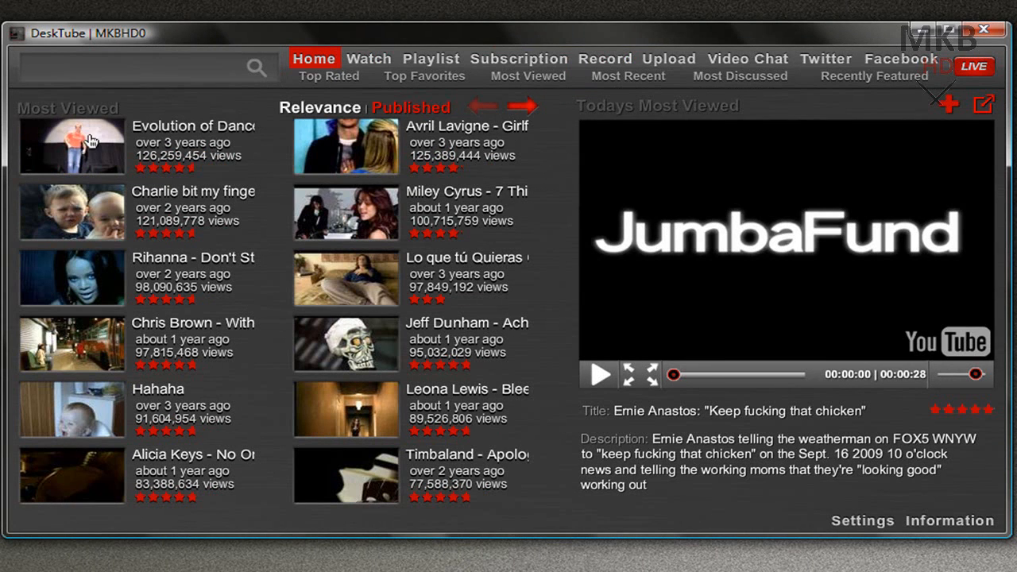
mouse_move(84, 163)
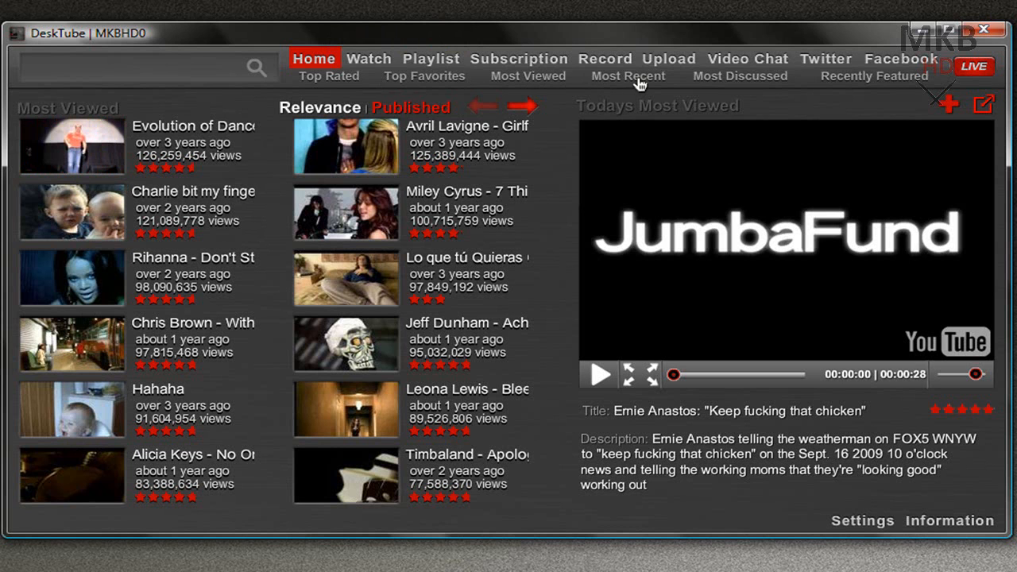
left_click(740, 76)
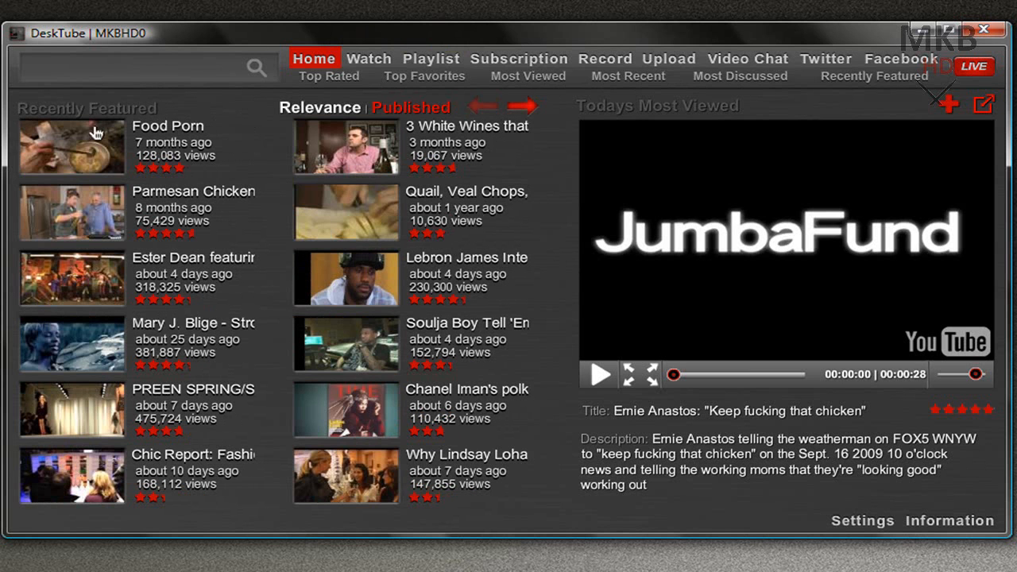
mouse_move(3, 507)
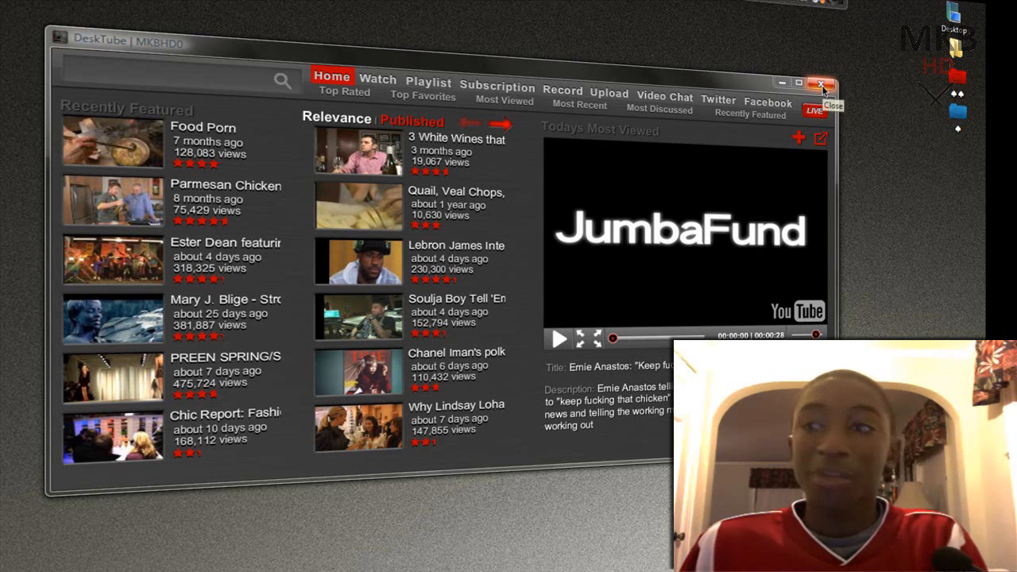
Step: Close the DeskTube window to exit to the empty desktop
left_click(824, 83)
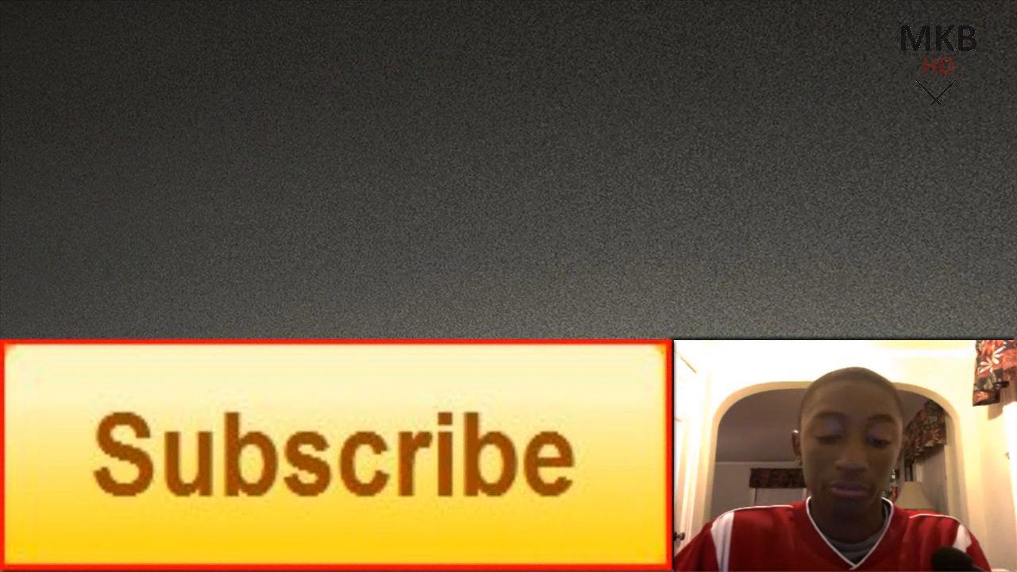